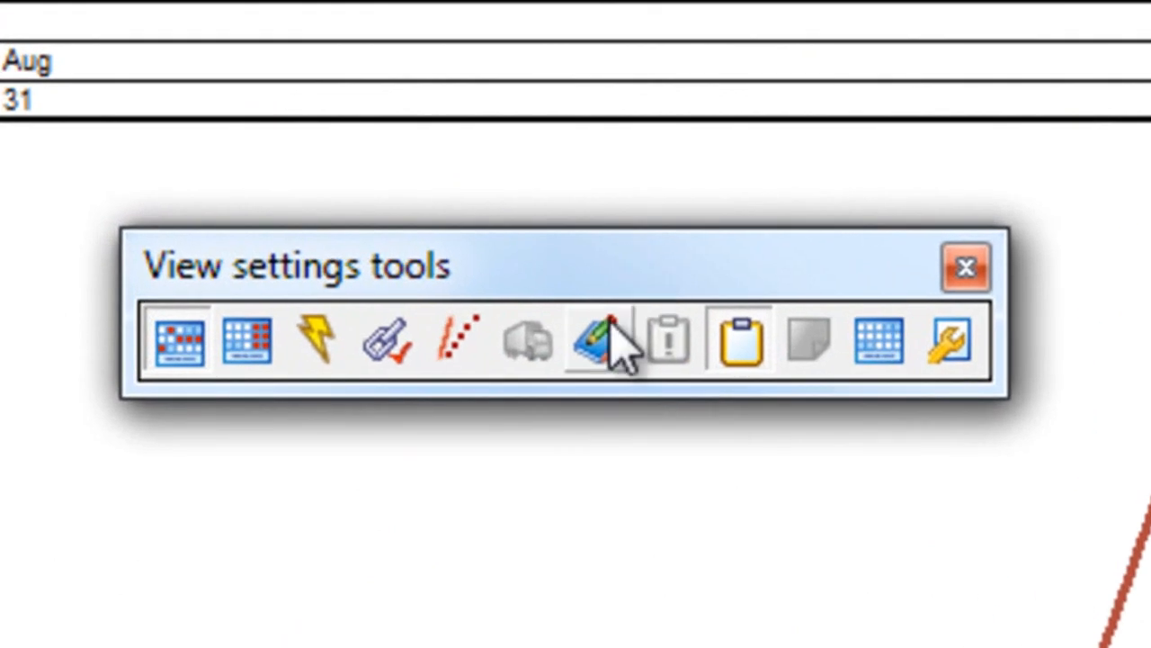
{"action": "mouse_move", "coordinate": [610, 340]}
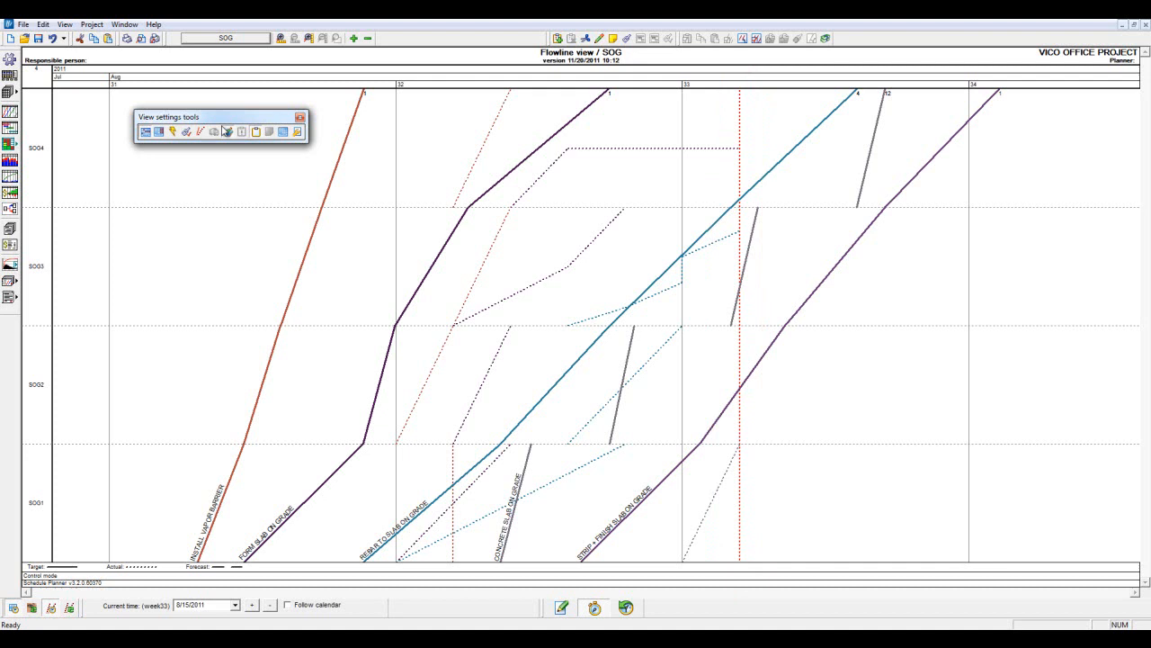
{"action": "mouse_move", "coordinate": [226, 133]}
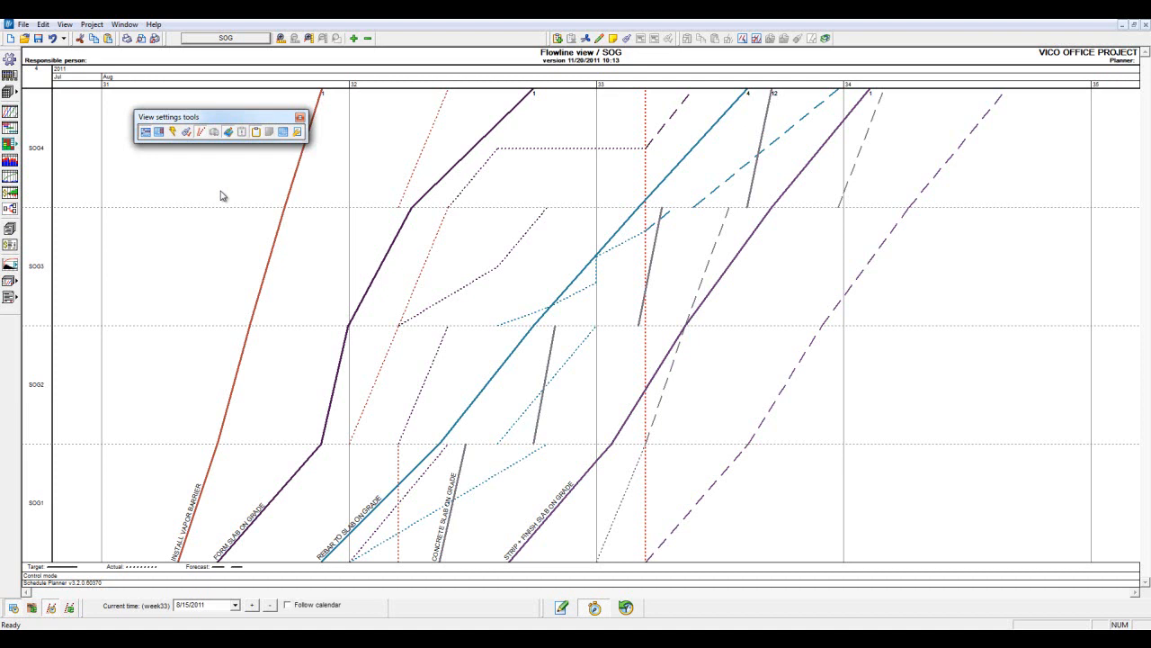
{"action": "mouse_move", "coordinate": [503, 166]}
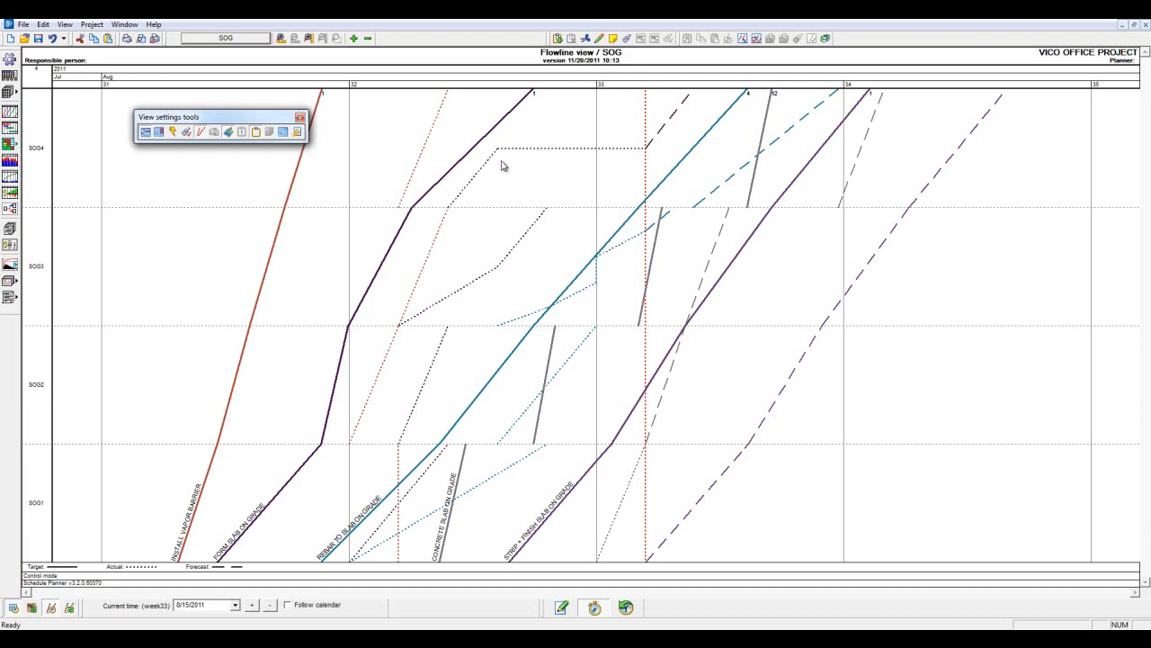
{"action": "mouse_move", "coordinate": [703, 166]}
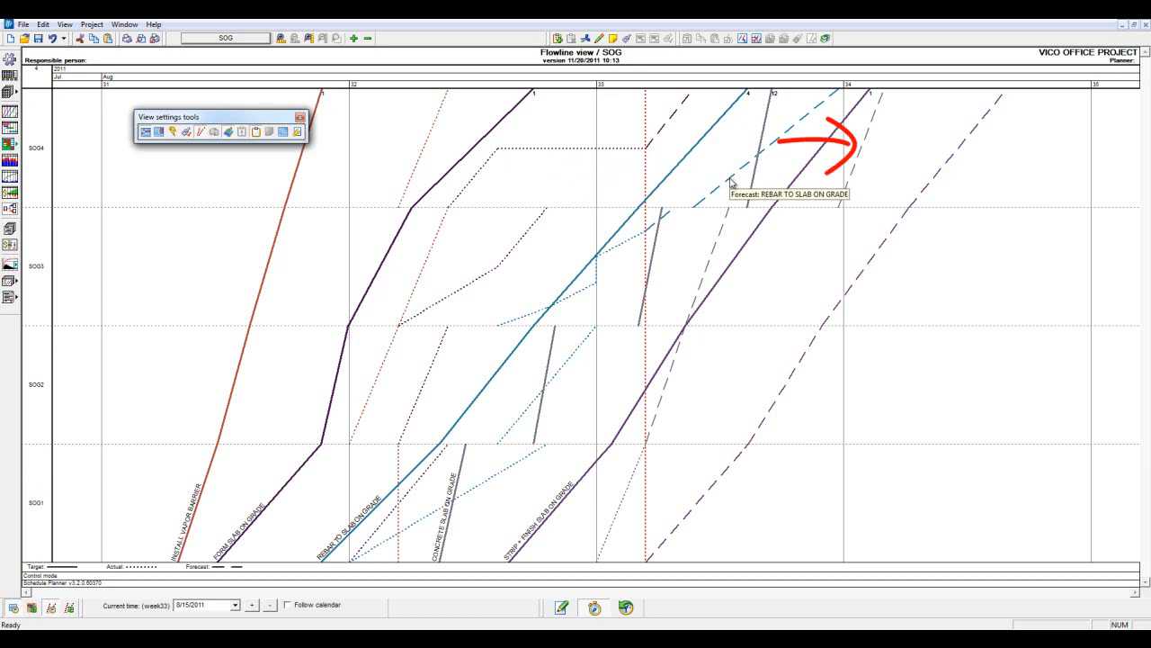
{"action": "mouse_move", "coordinate": [730, 213]}
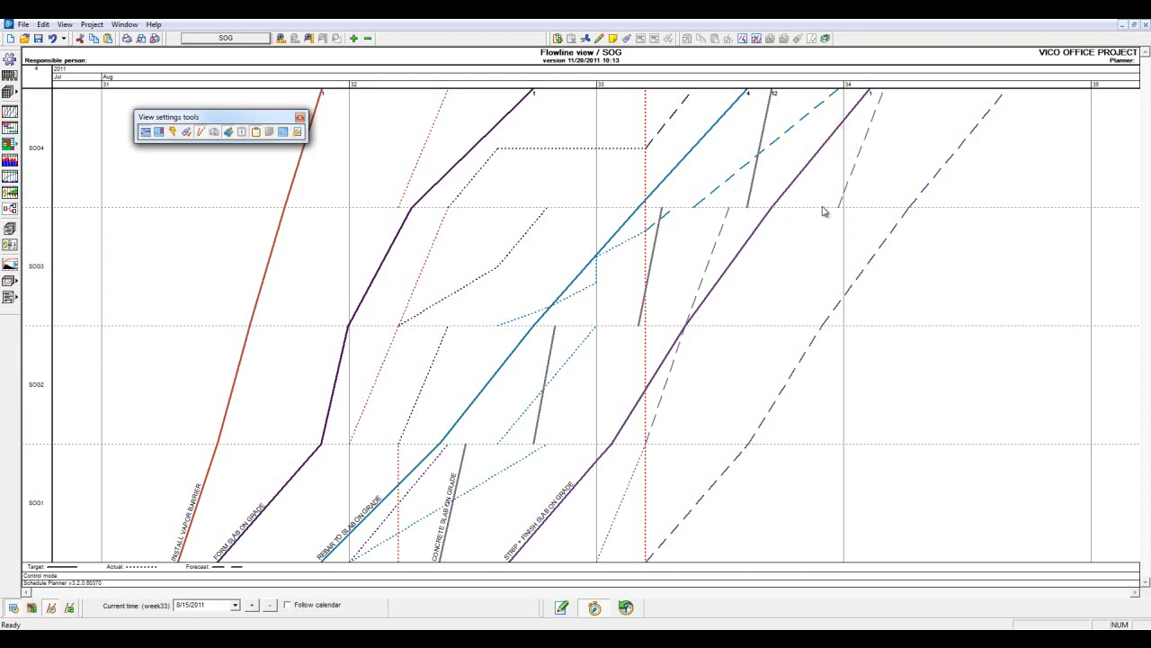
{"action": "mouse_move", "coordinate": [841, 209]}
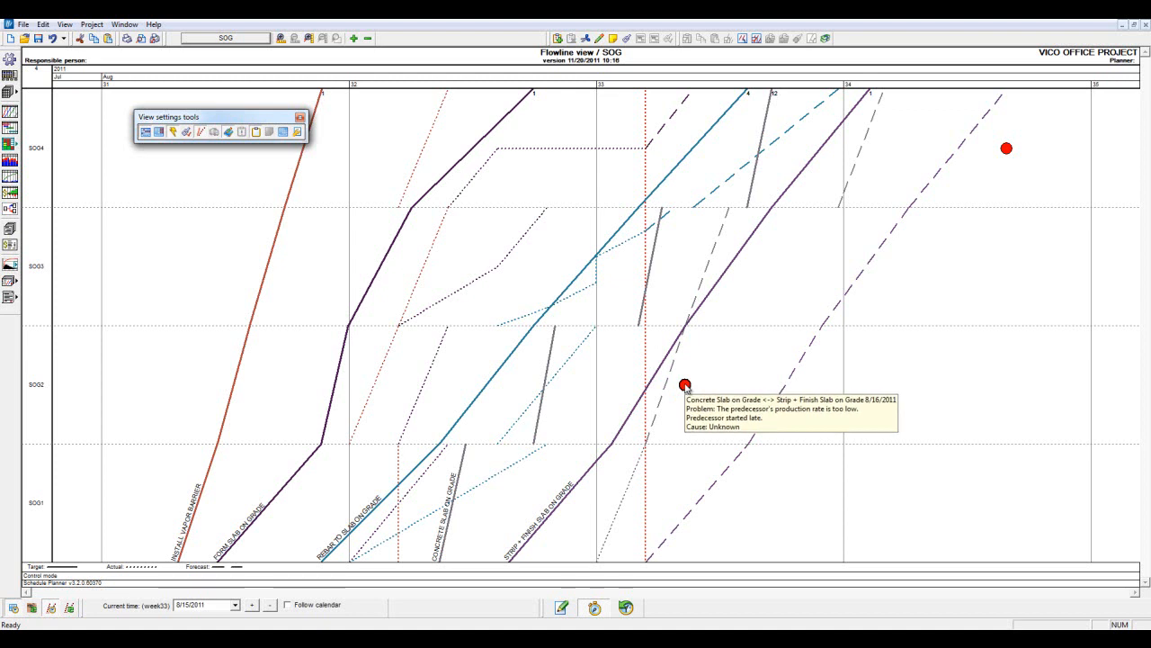
{"action": "mouse_move", "coordinate": [781, 286]}
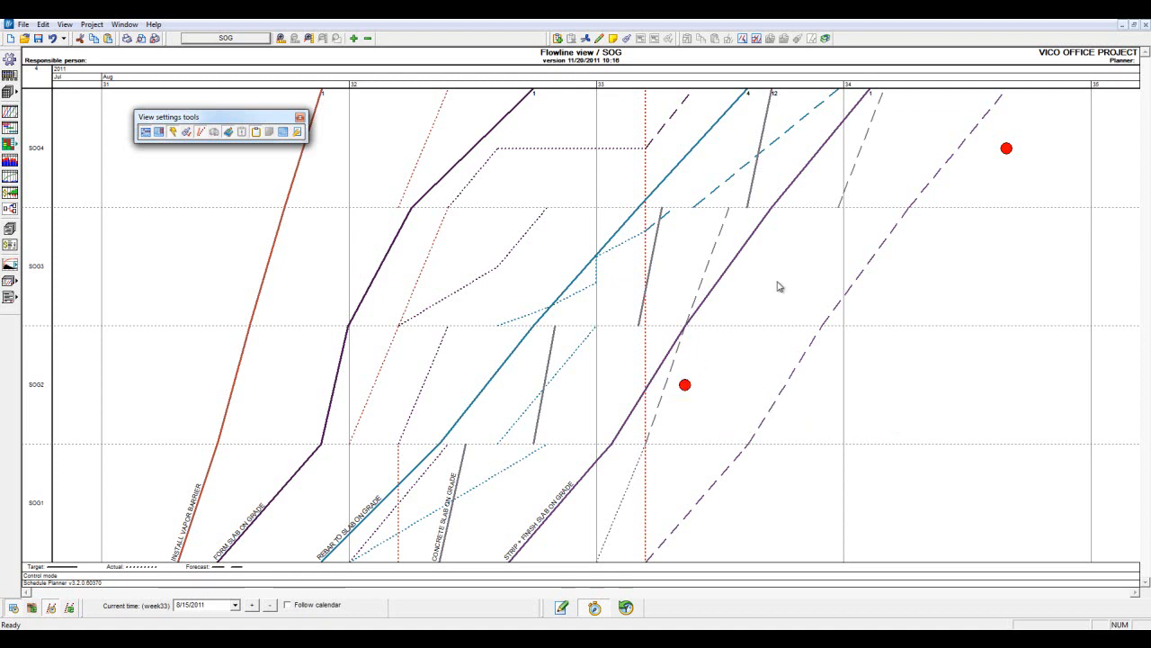
{"action": "mouse_move", "coordinate": [1007, 148]}
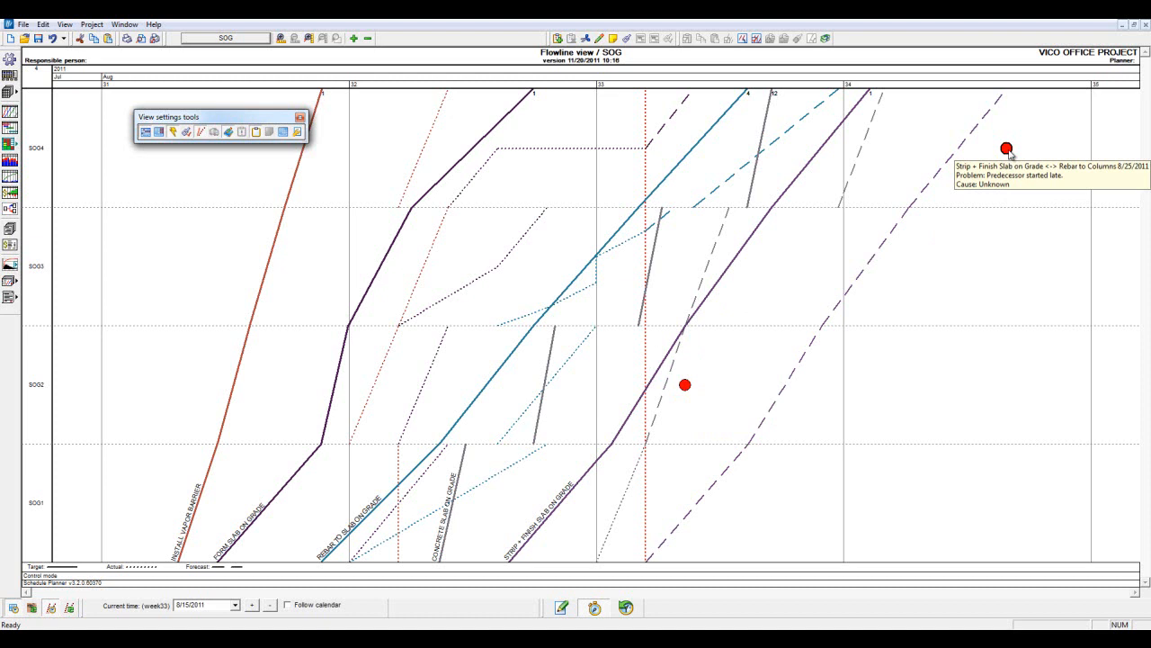
- Open the Edit alarm dialog for the red alarm dot on Finish Slab on Grade
{"action": "left_click", "coordinate": [684, 385]}
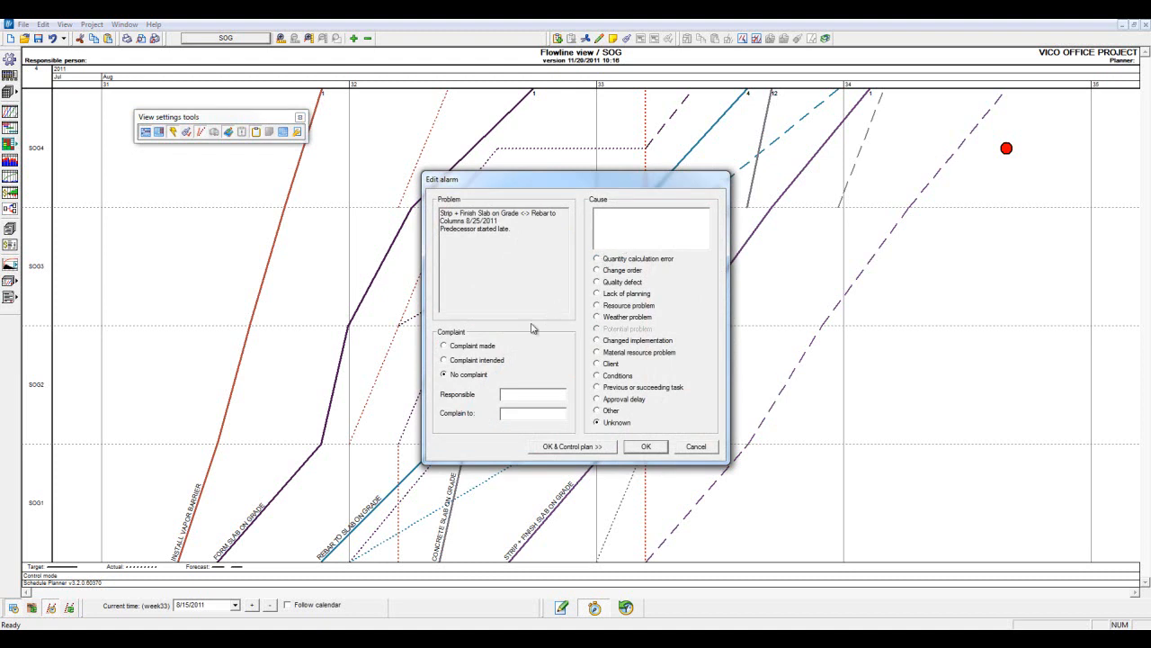
{"action": "mouse_move", "coordinate": [536, 306]}
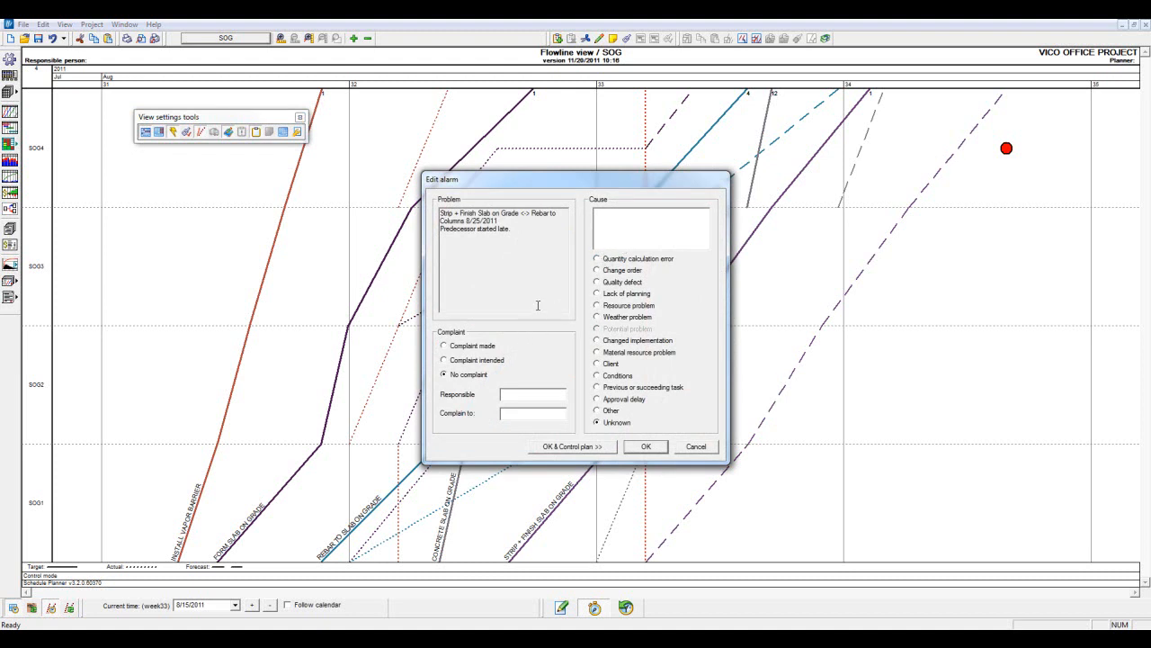